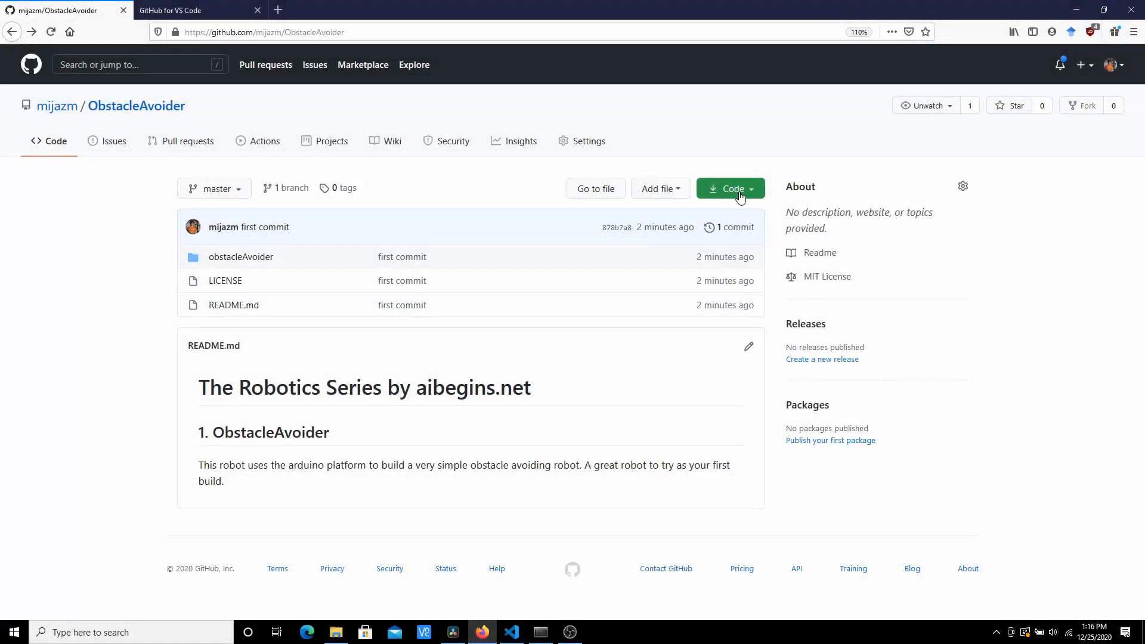
Download the ObstacleAvoider repository as a ZIP and show its local folder from Downloads.
left_click(730, 189)
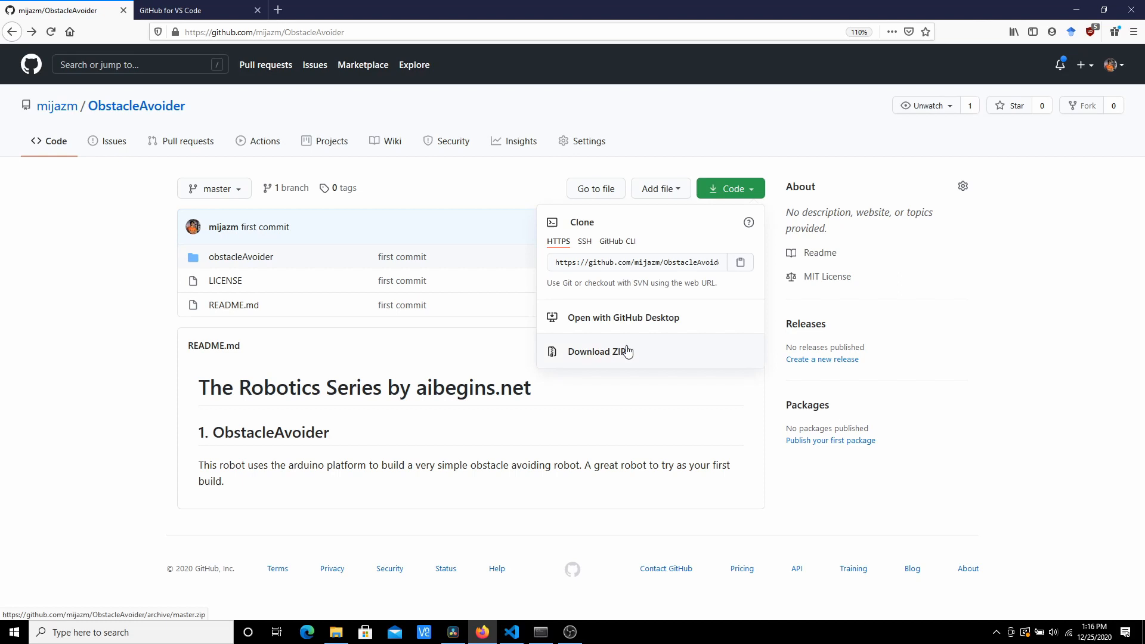
left_click(601, 351)
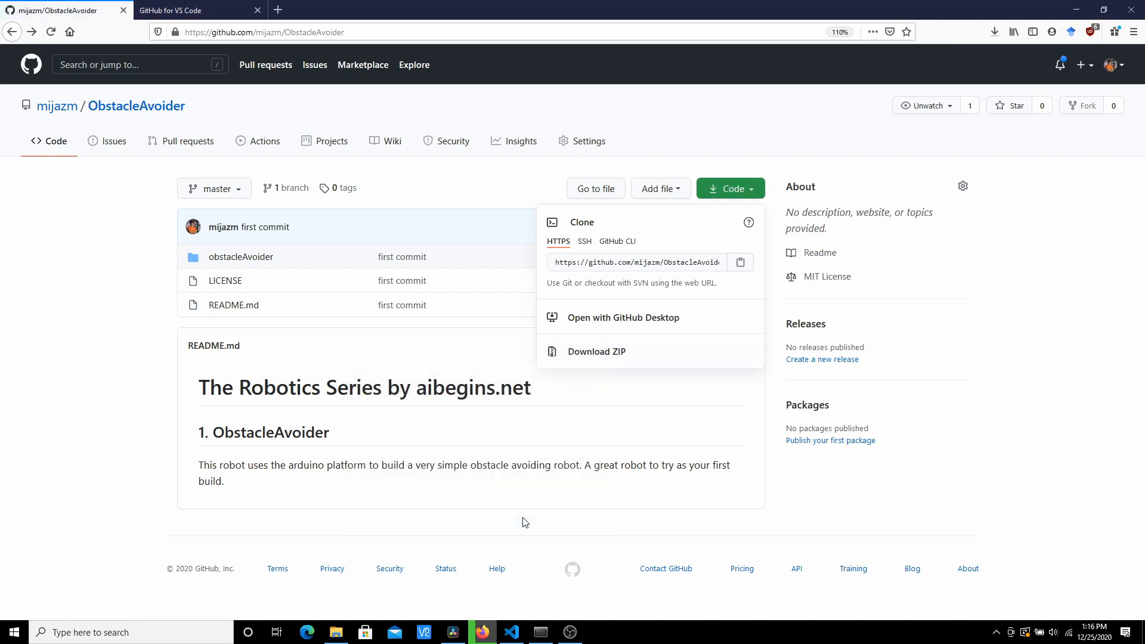
left_click(594, 350)
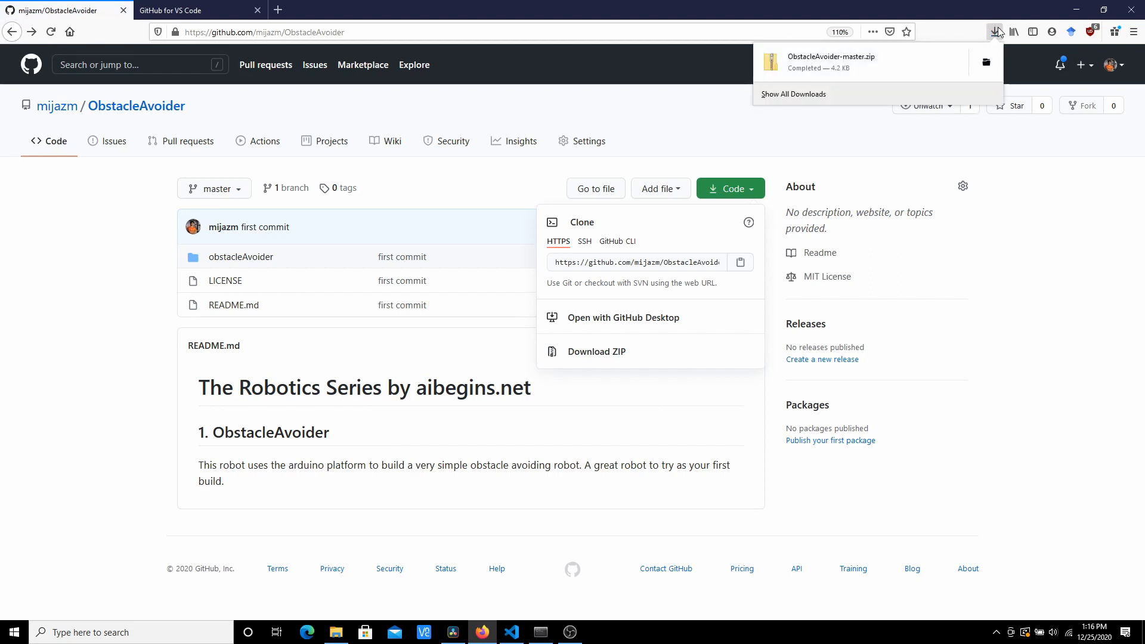
left_click(335, 632)
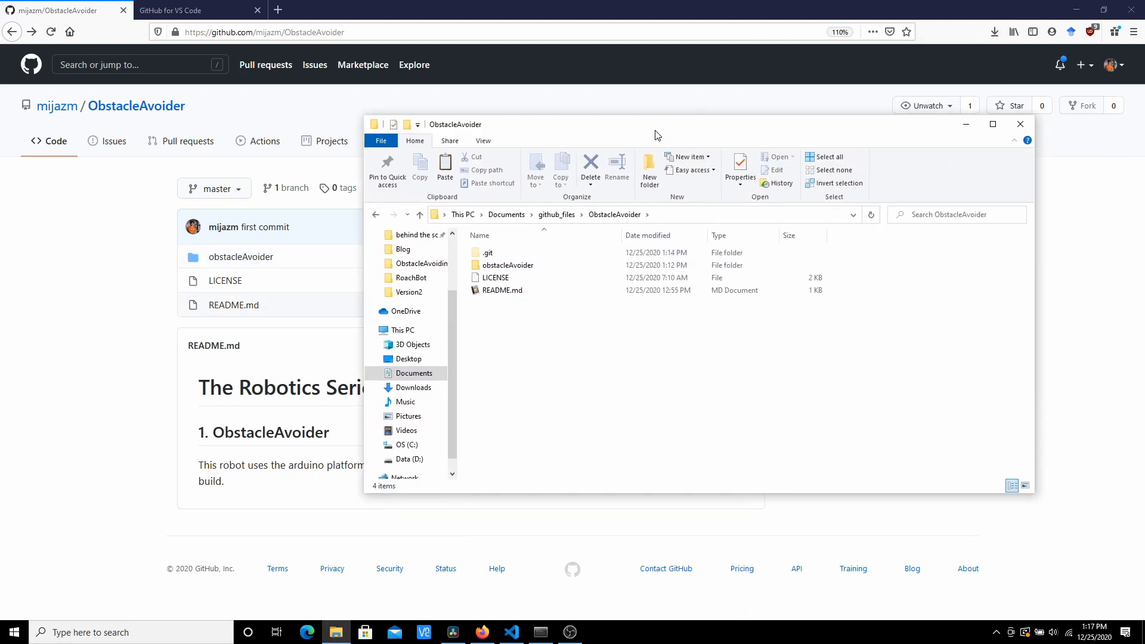
Launch obstacleAvoider.ino from the obstacleAvoider subfolder into the Arduino IDE.
left_click(508, 265)
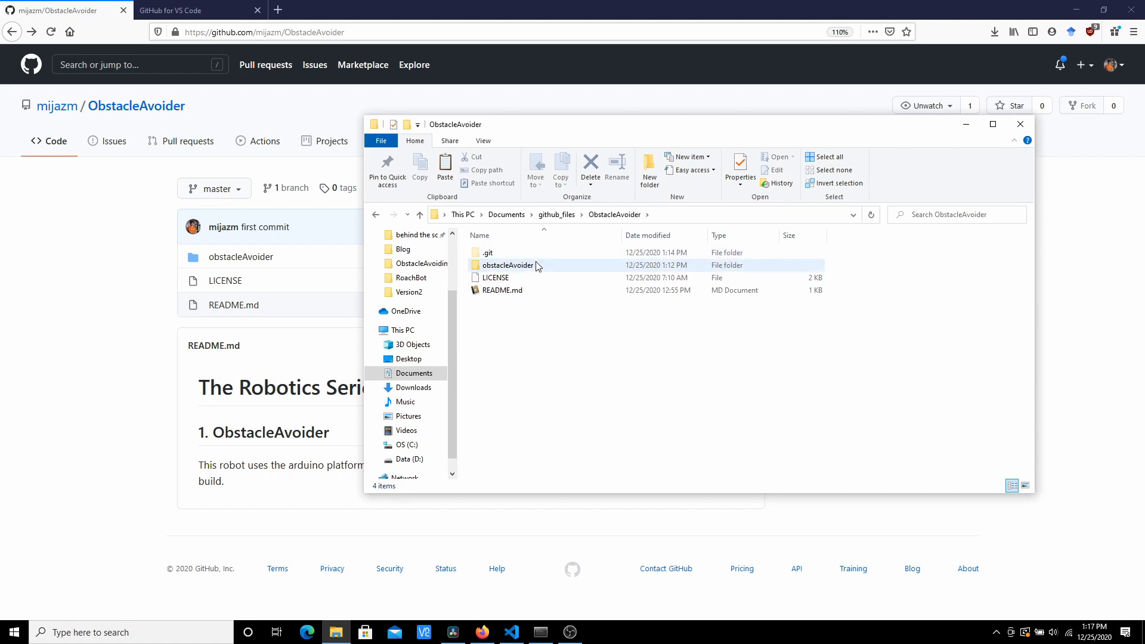
double_click(507, 265)
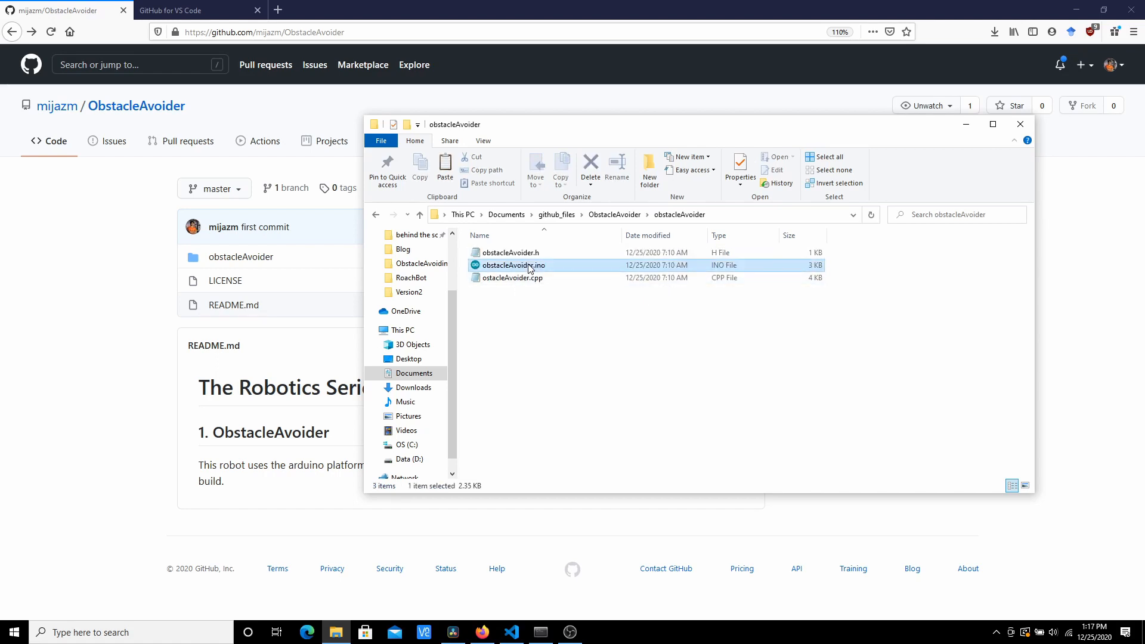
double_click(512, 264)
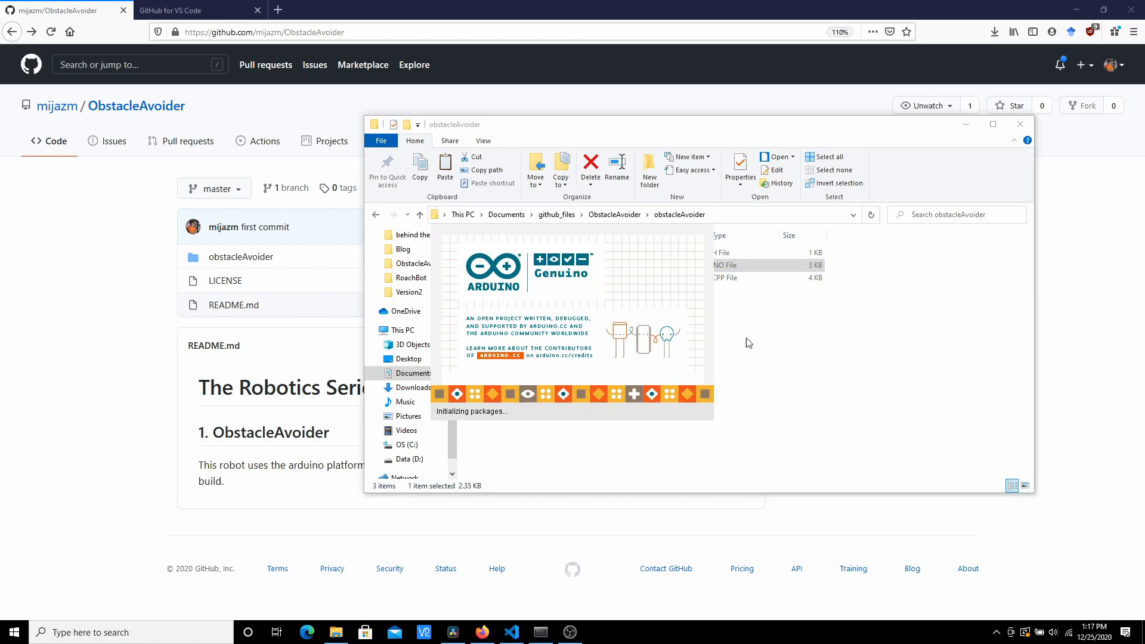
mouse_move(585, 427)
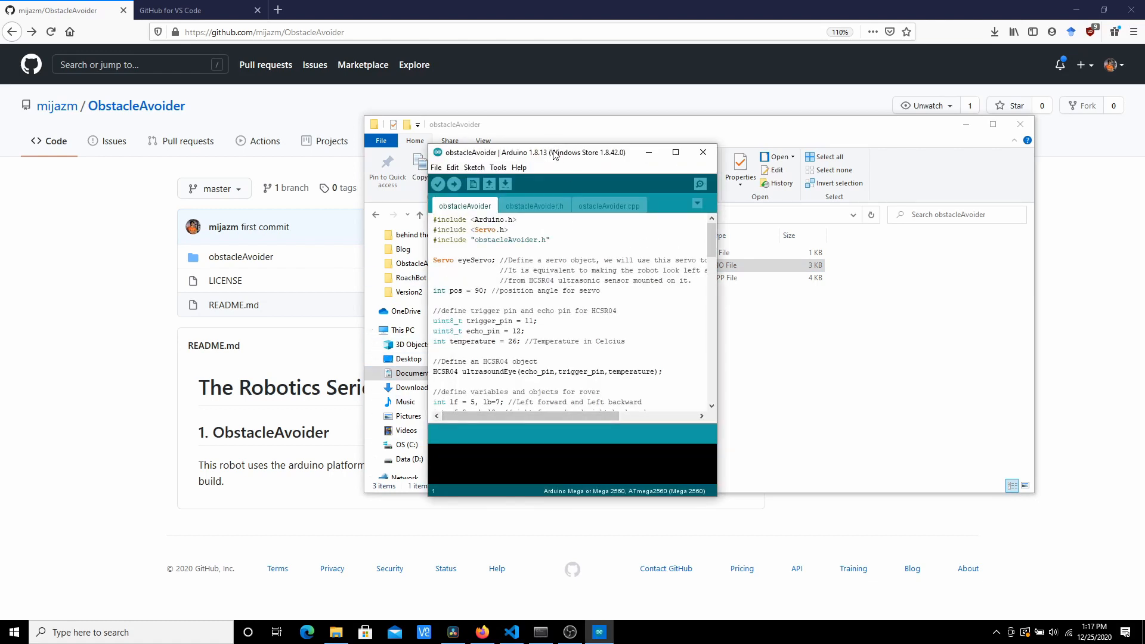
Maximize the sketch window and bring up the Tools board selection menu.
left_click(673, 151)
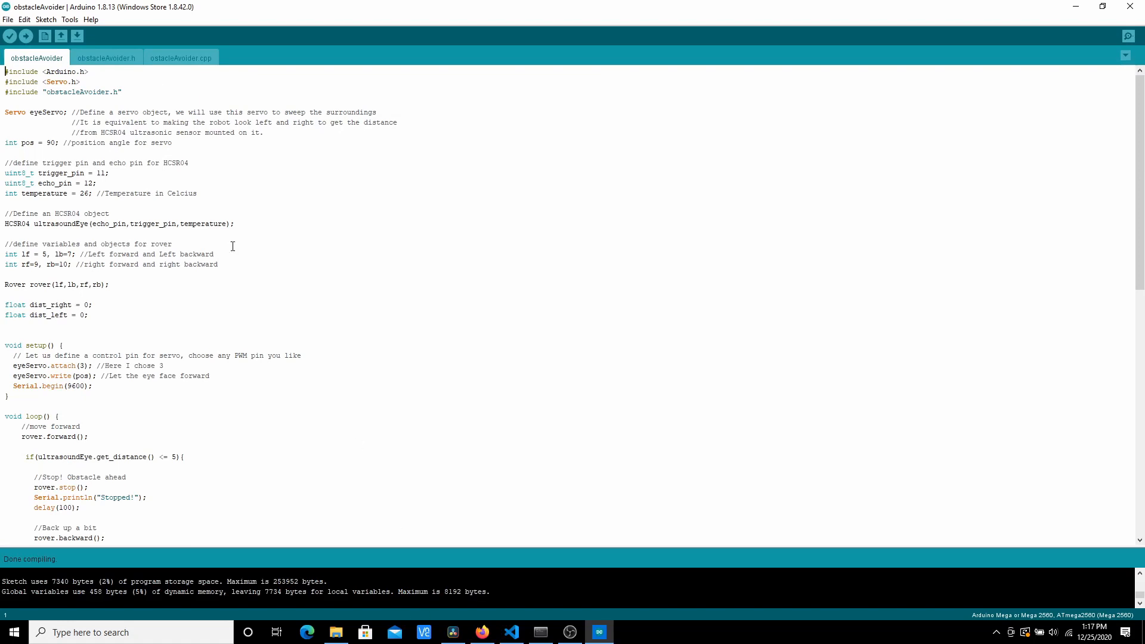
left_click(70, 19)
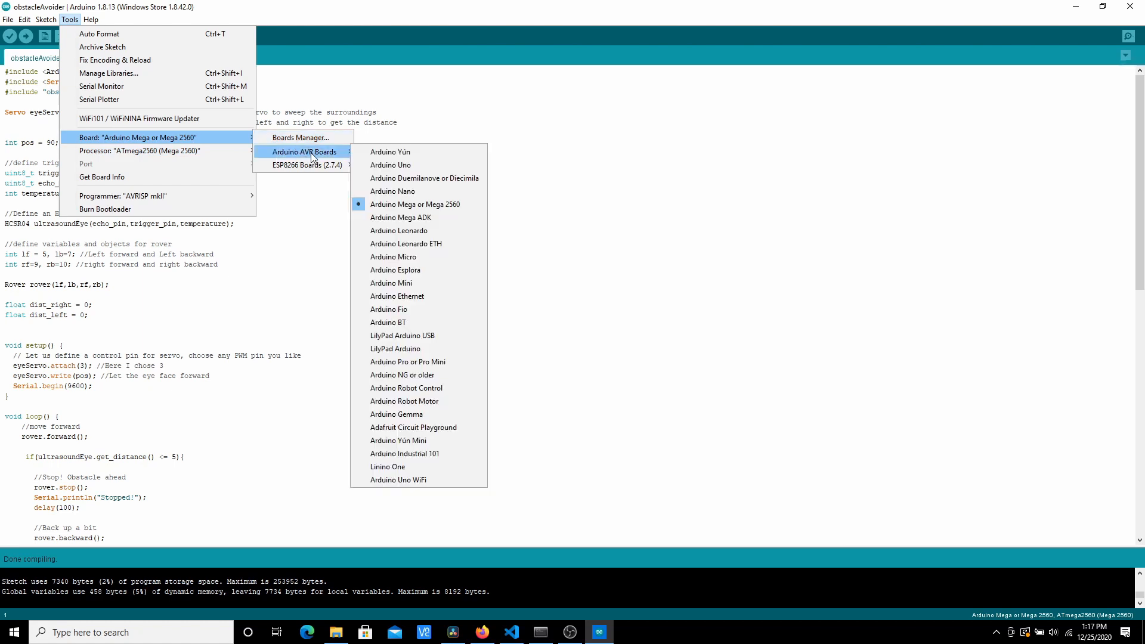
Select Arduino Uno as the target board from the AVR Boards list.
left_click(391, 165)
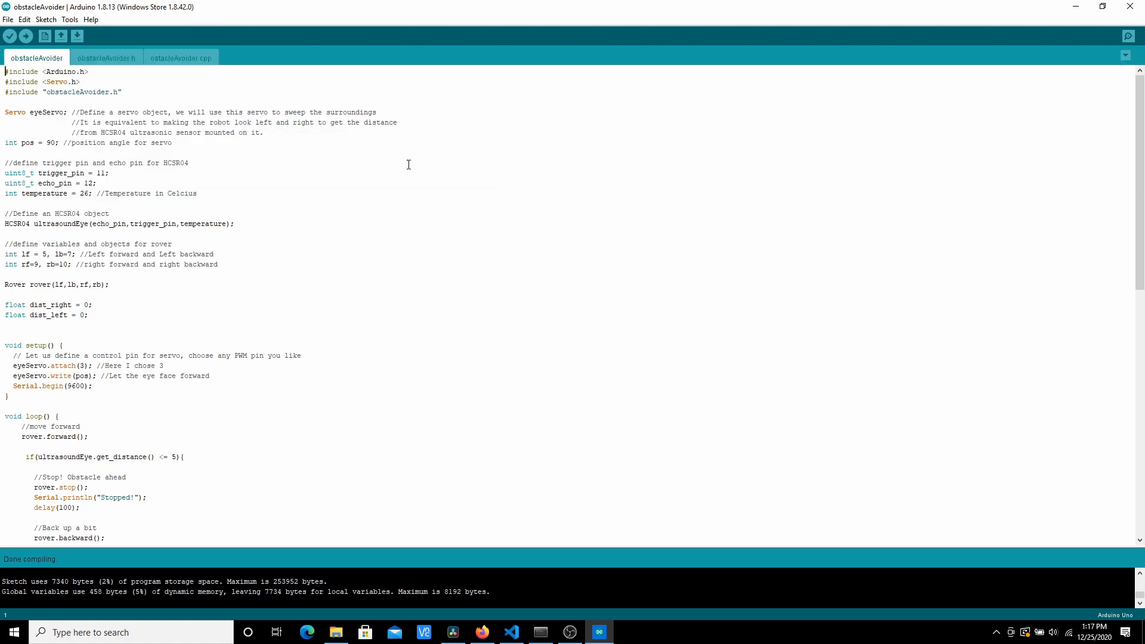
mouse_move(4, 100)
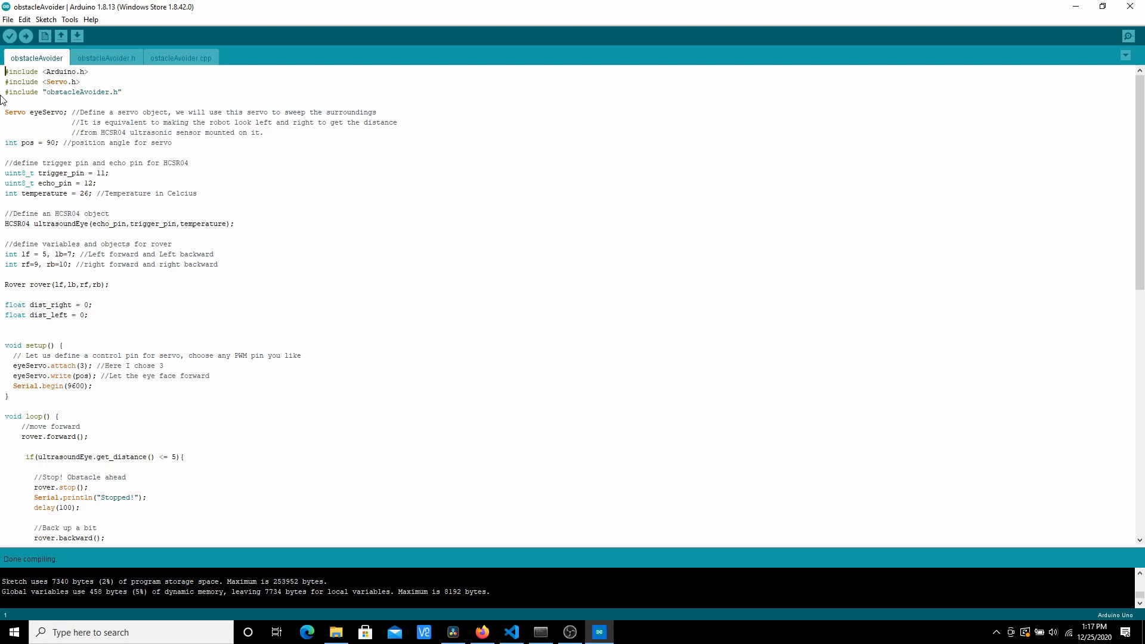
left_click(9, 35)
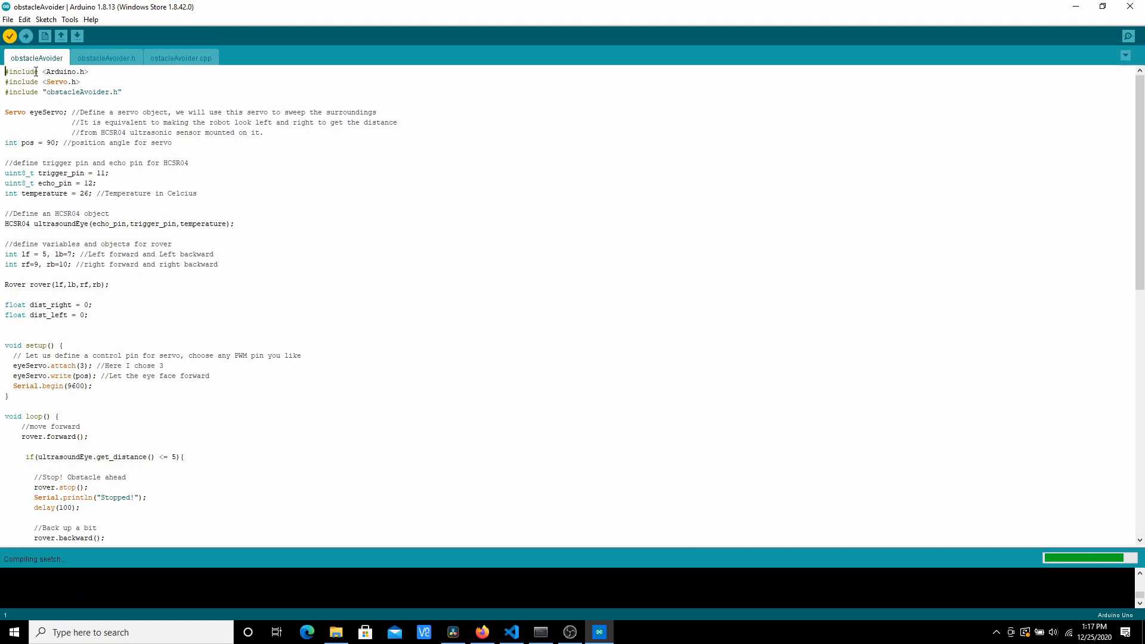
Verify the sketch for Arduino Uno, compiling to 6154 bytes (19% of storage).
left_click(25, 36)
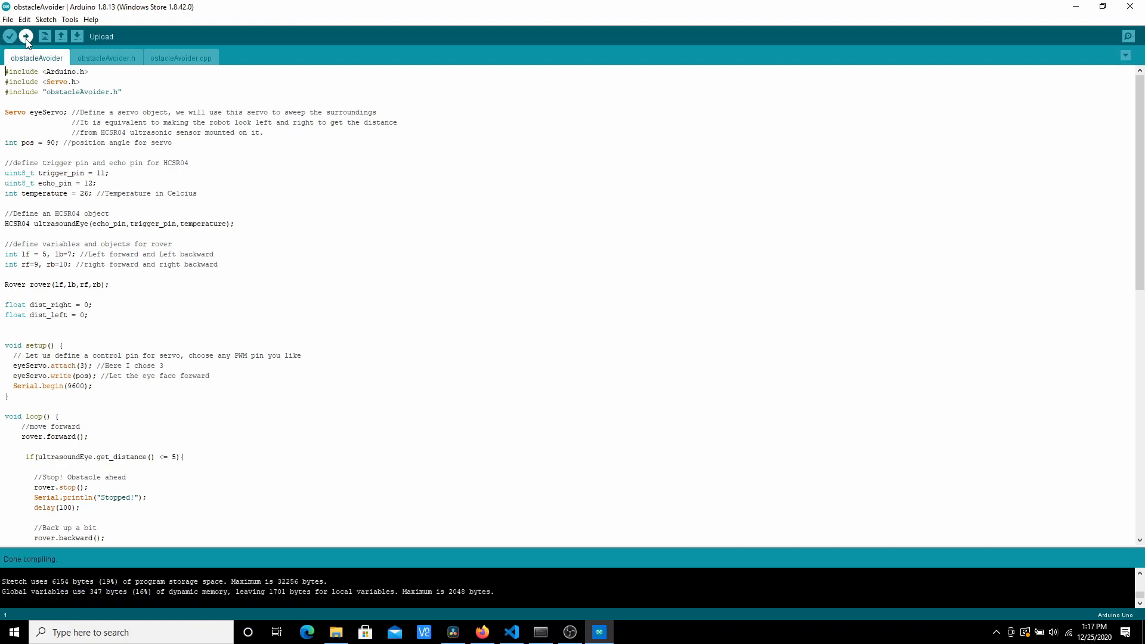
mouse_move(641, 192)
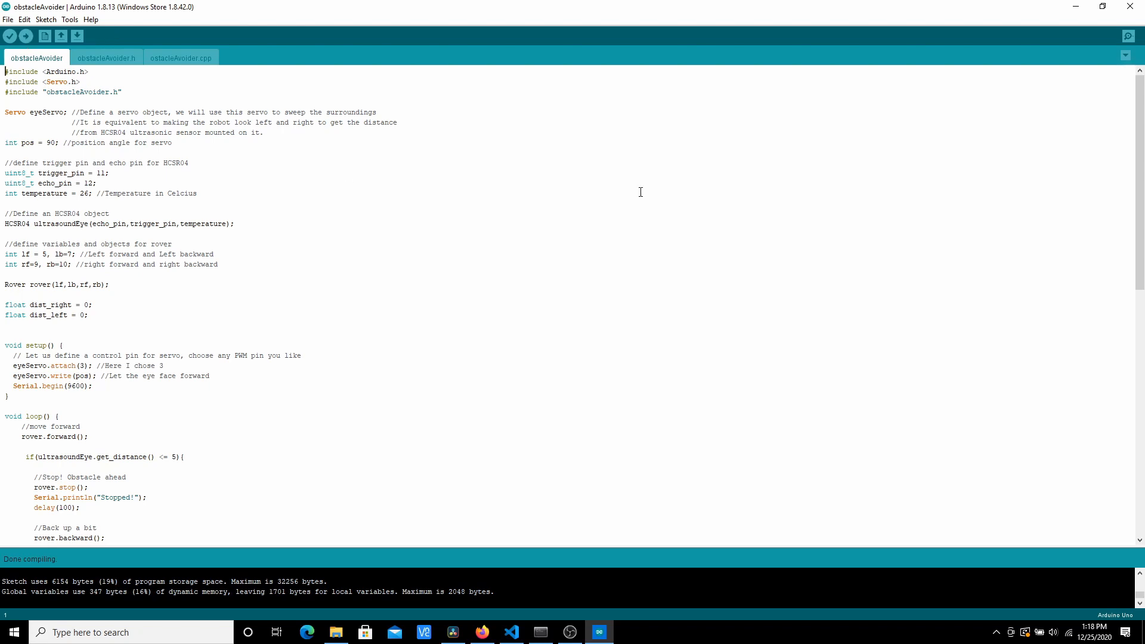